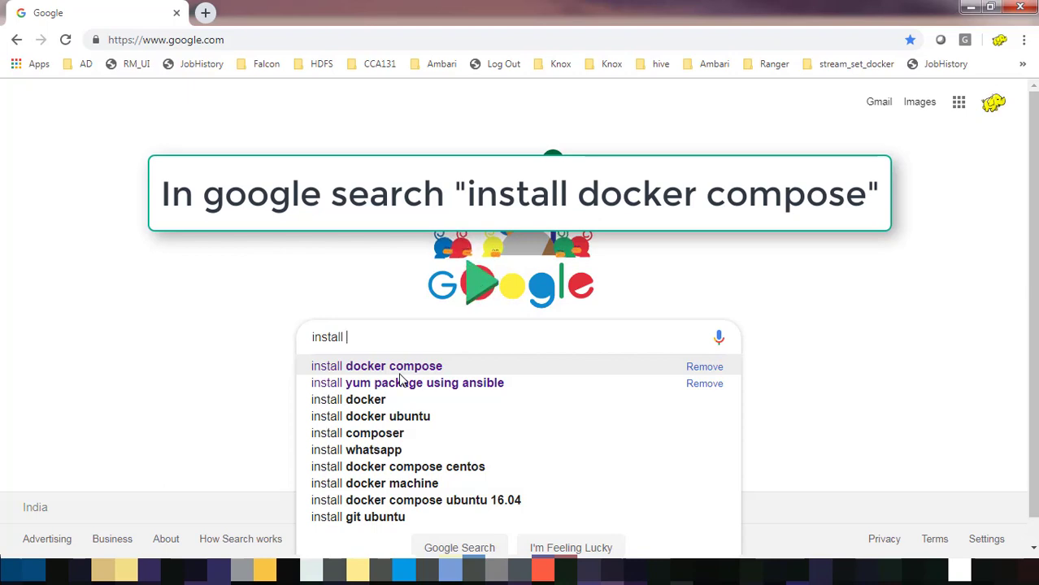
# - Search Google for 'install docker compose' using the autocomplete suggestion
pyautogui.write('dock')
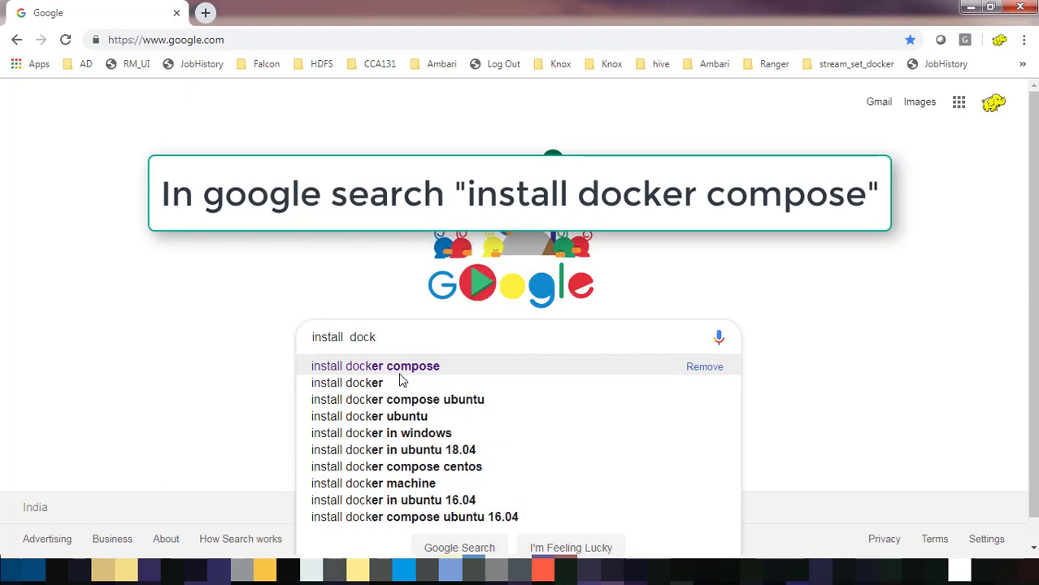
pyautogui.click(375, 365)
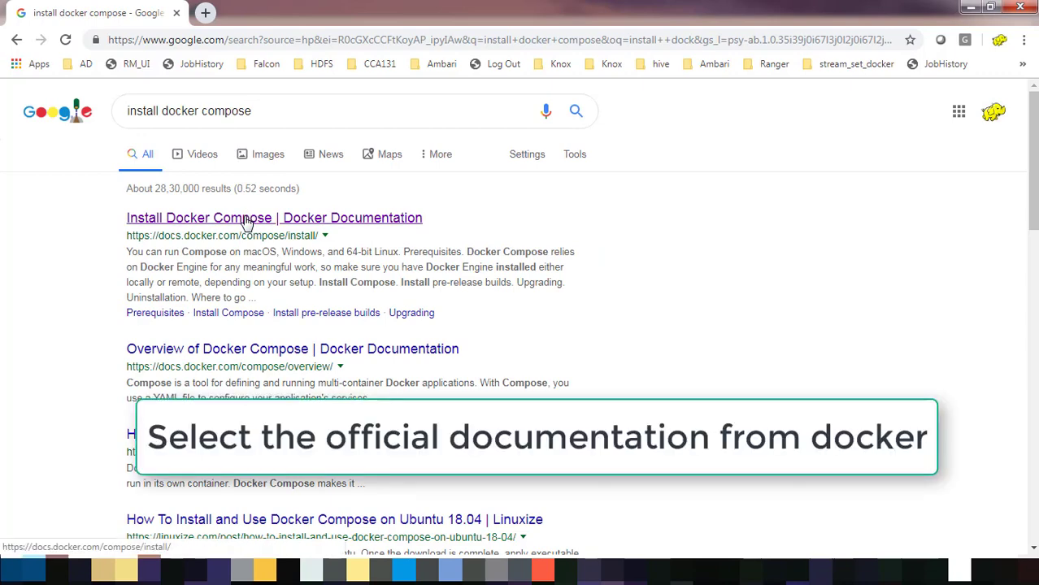
# - Open Docker's Install Compose docs and bring up the Linux curl download command
pyautogui.click(274, 218)
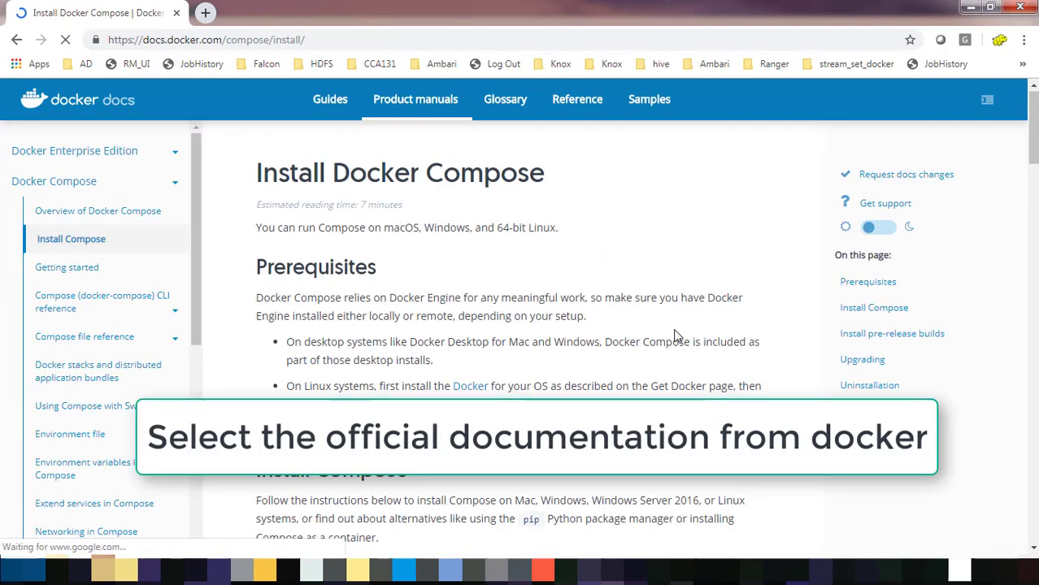
pyautogui.scroll(-3)
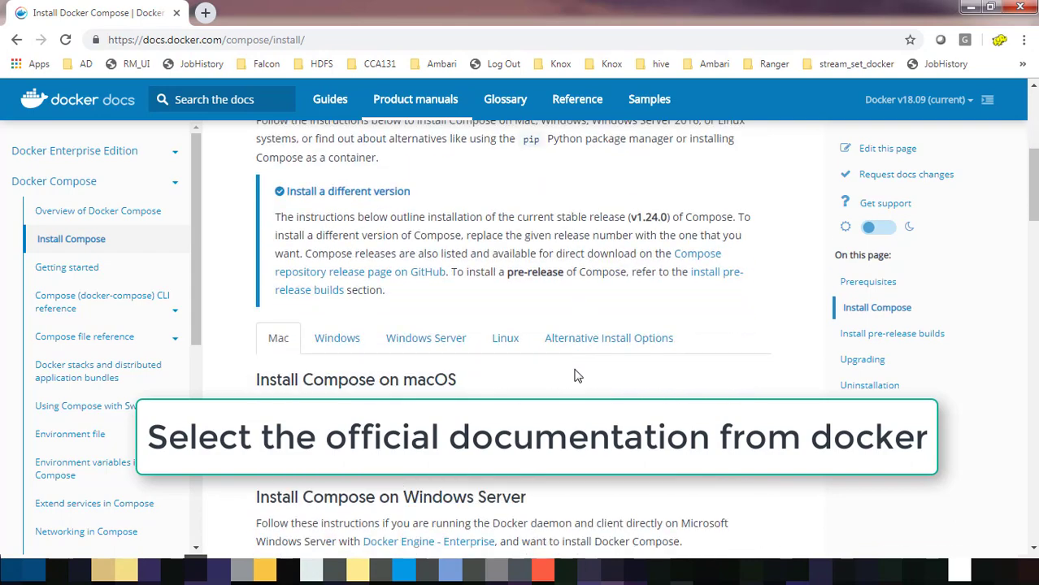
pyautogui.scroll(3)
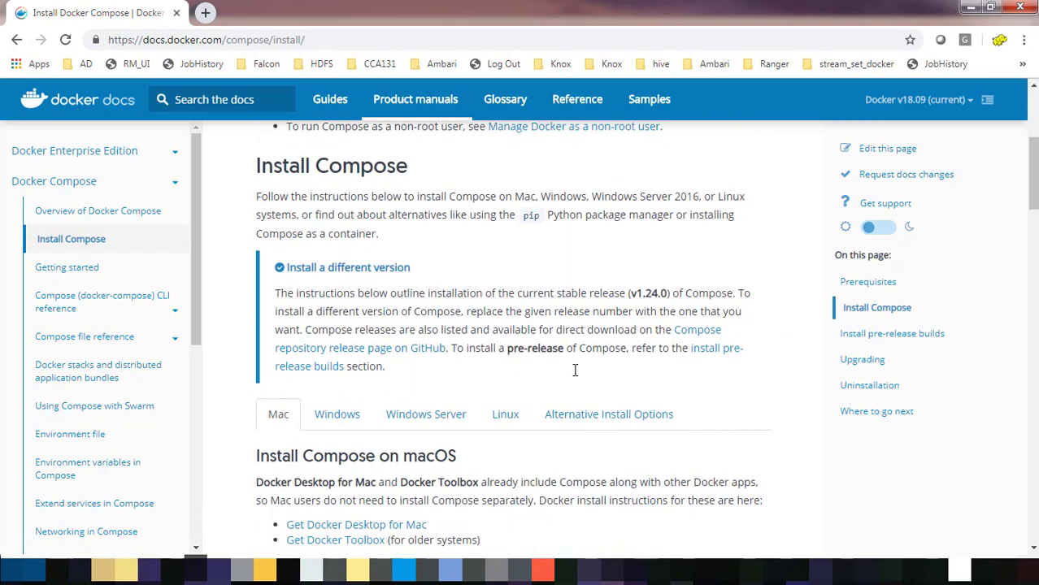
pyautogui.click(504, 414)
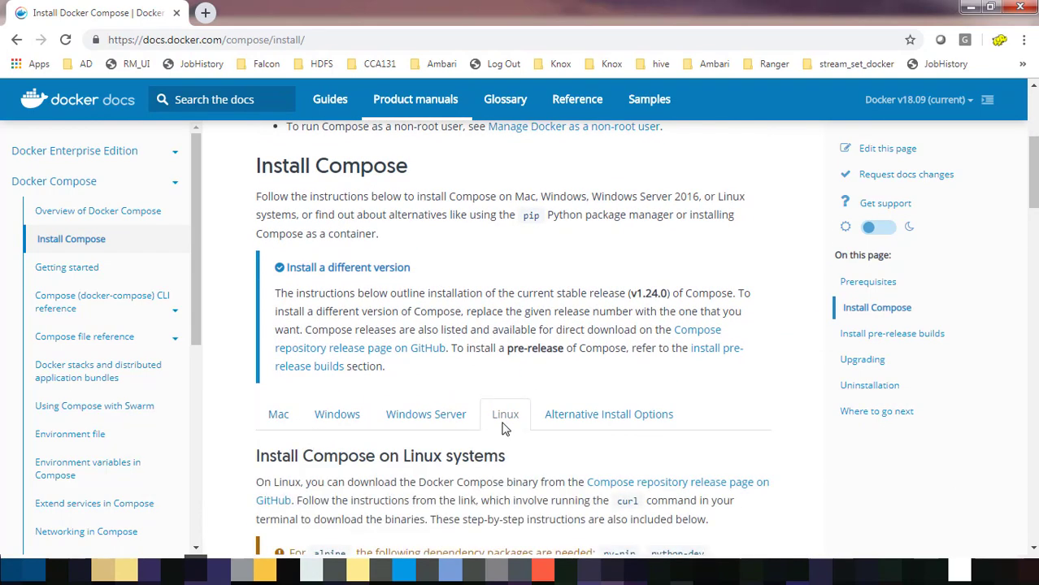
pyautogui.scroll(-3)
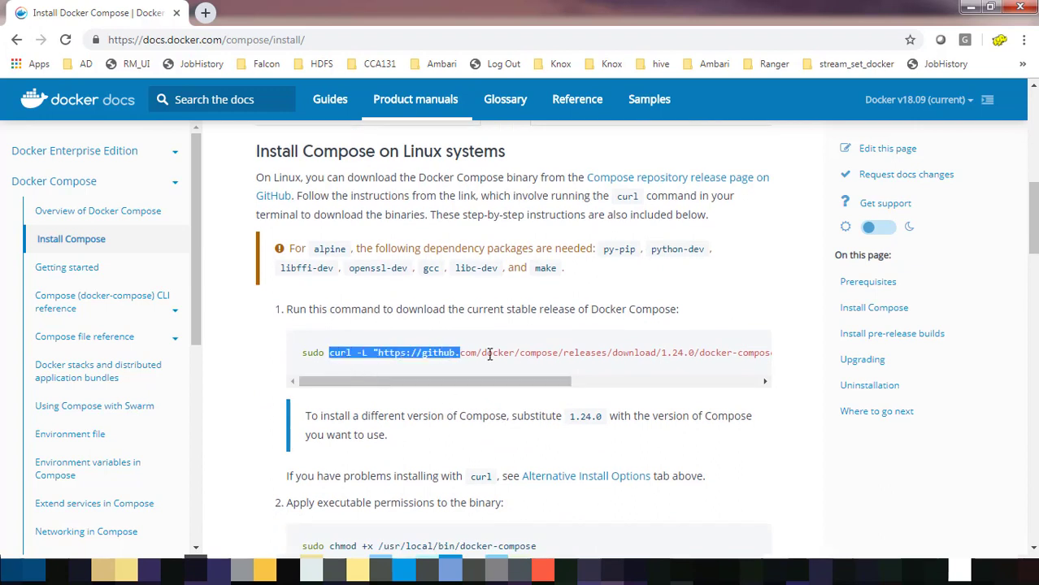
pyautogui.hscroll(3)
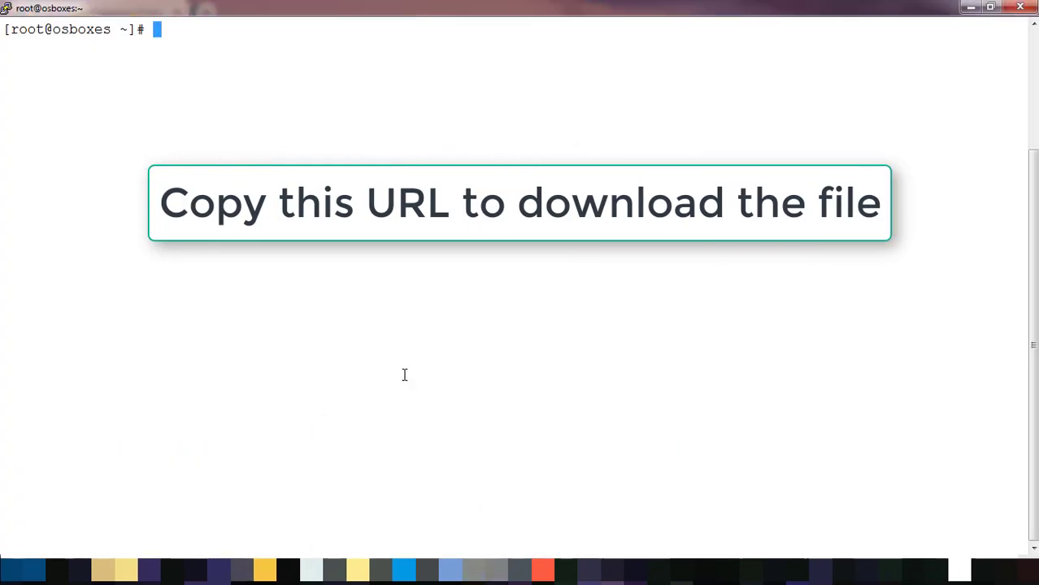
# - Download docker-compose 1.24.0 into /usr/local/bin with curl and make it executable
pyautogui.write('curl -L "https://github.com/docker/compose/releases/download/1.24.0/docker-compose-$(uname -s)-$(uname -m)" -o /usr/local/bin/docker-compose')
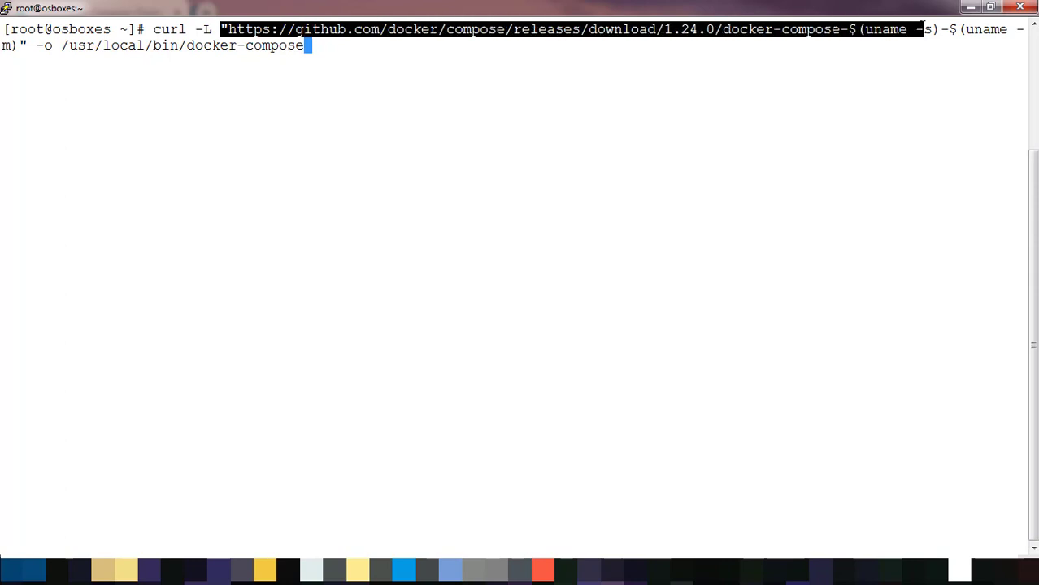
pyautogui.press('Return')
pyautogui.write('chmod +x /usr/local/bin/docker-compose')
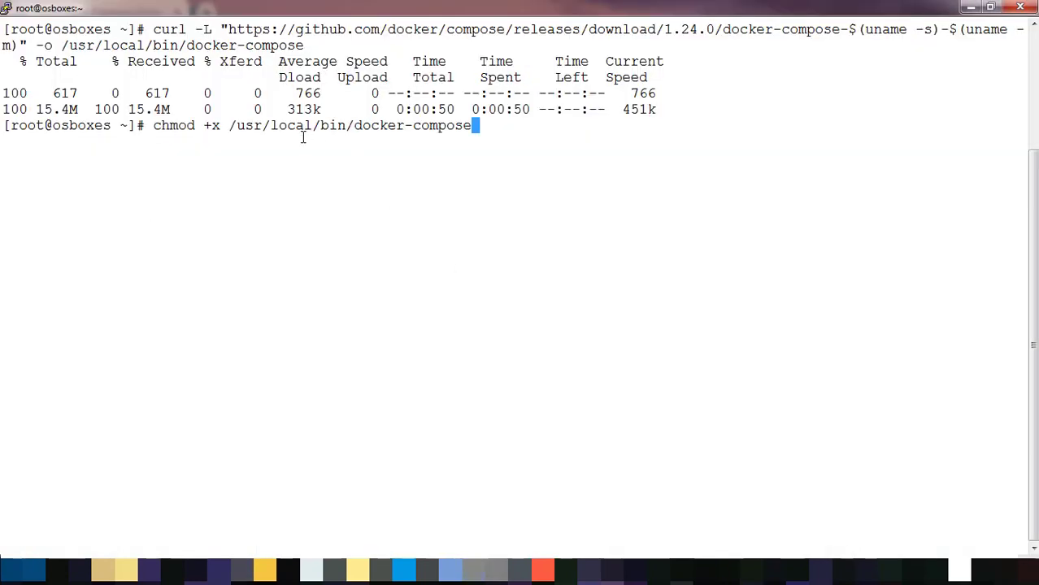
pyautogui.press('Return')
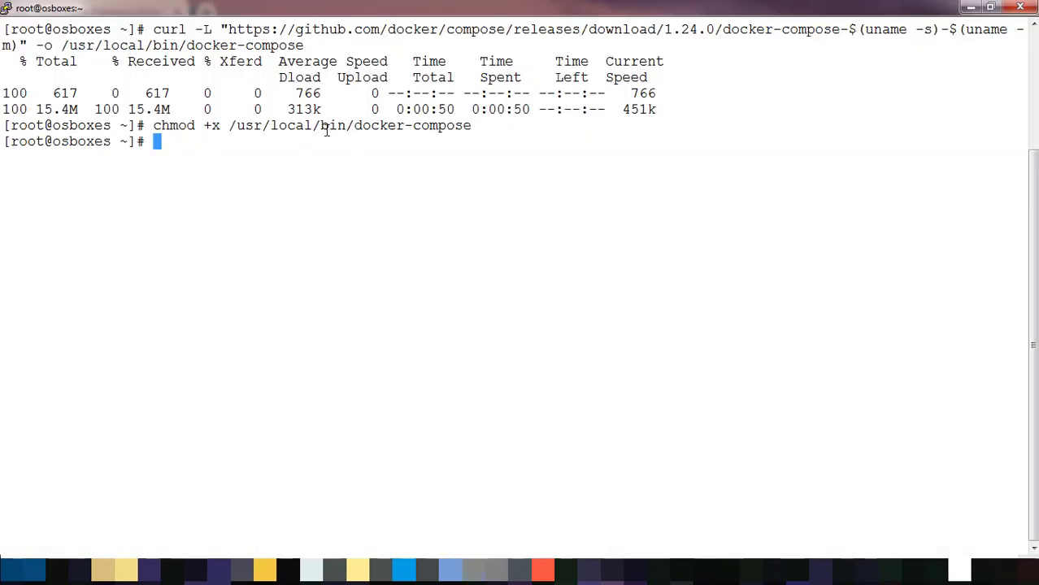
# - Run docker-compose to print its command help
pyautogui.write('docker')
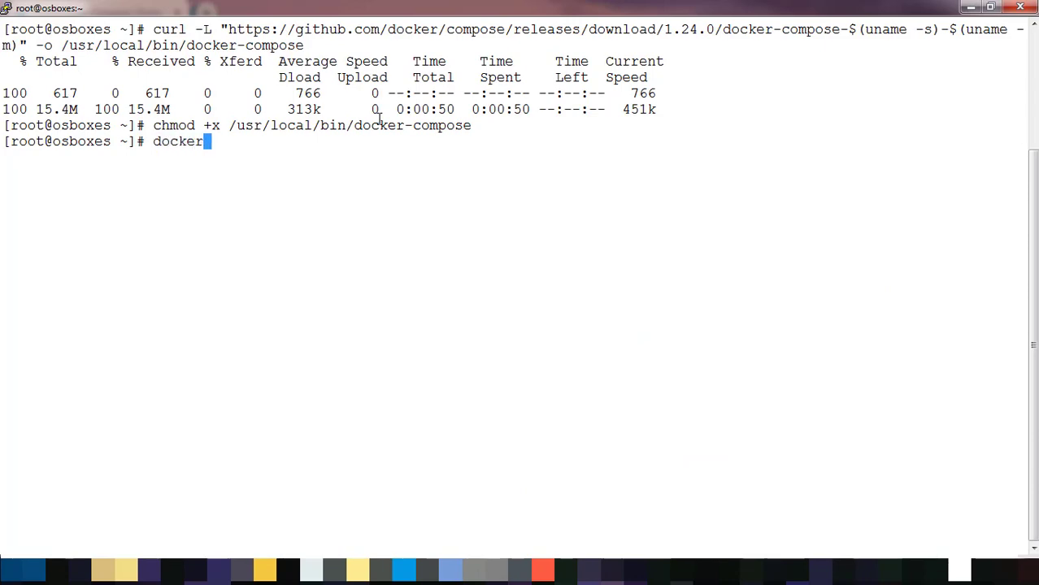
pyautogui.write('-comp')
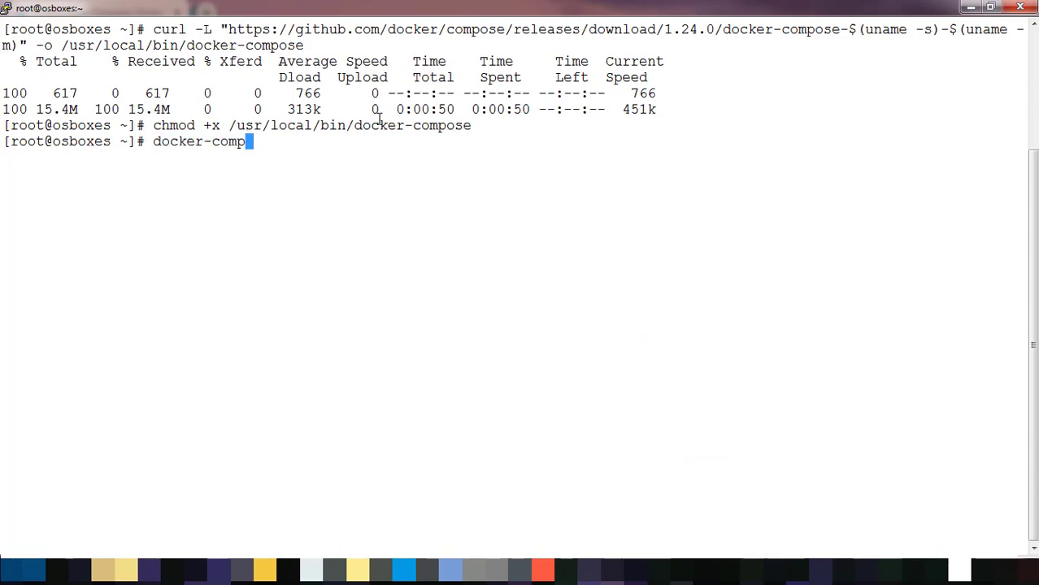
pyautogui.press('Return')
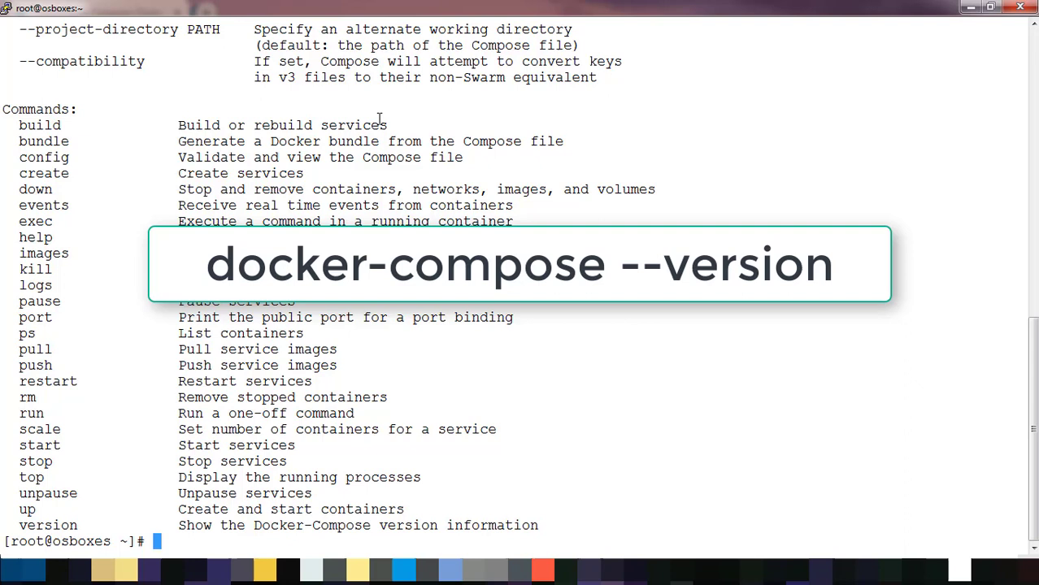
# - Run docker-compose --version, showing version 1.24.0, build 0aa59064
pyautogui.write('docker-compose')
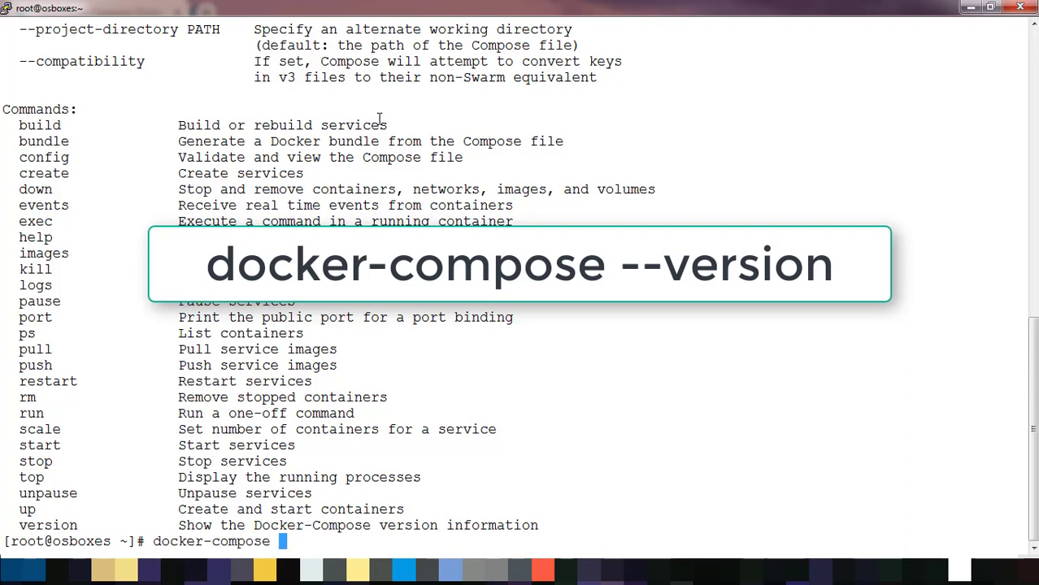
pyautogui.write('-')
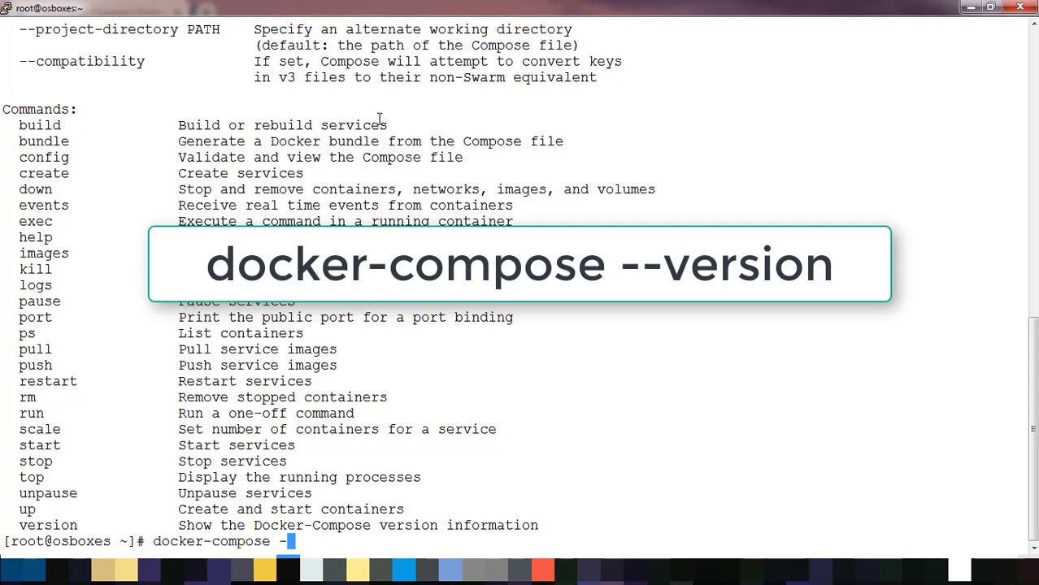
pyautogui.write('-versi')
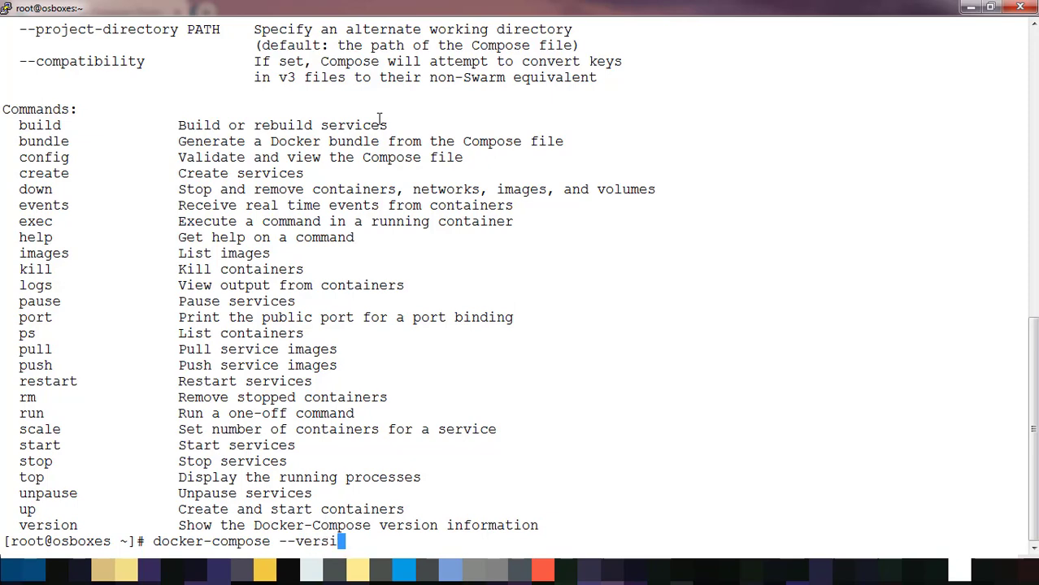
pyautogui.press('Return')
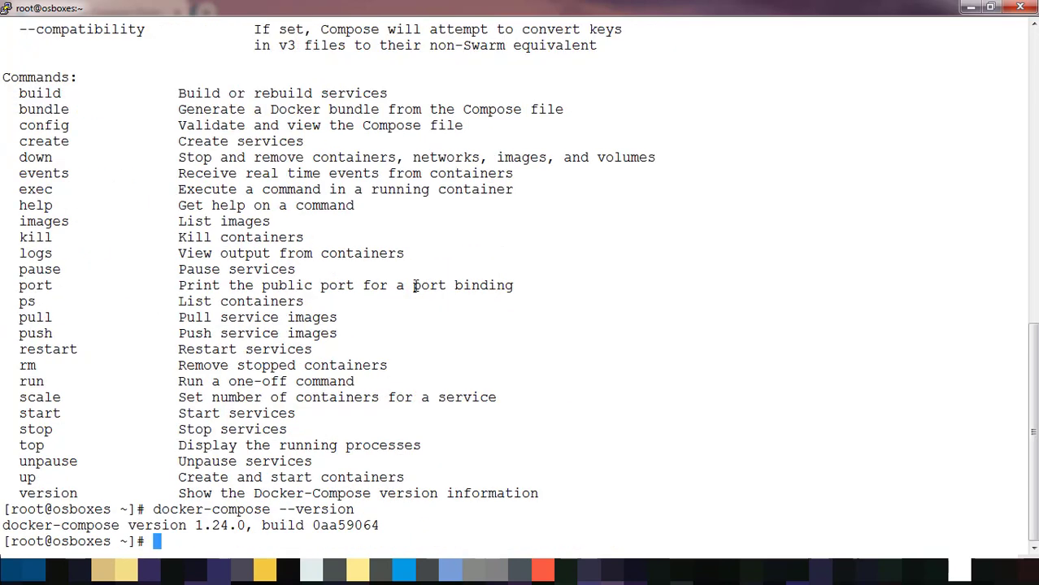
pyautogui.moveTo(886, 381)
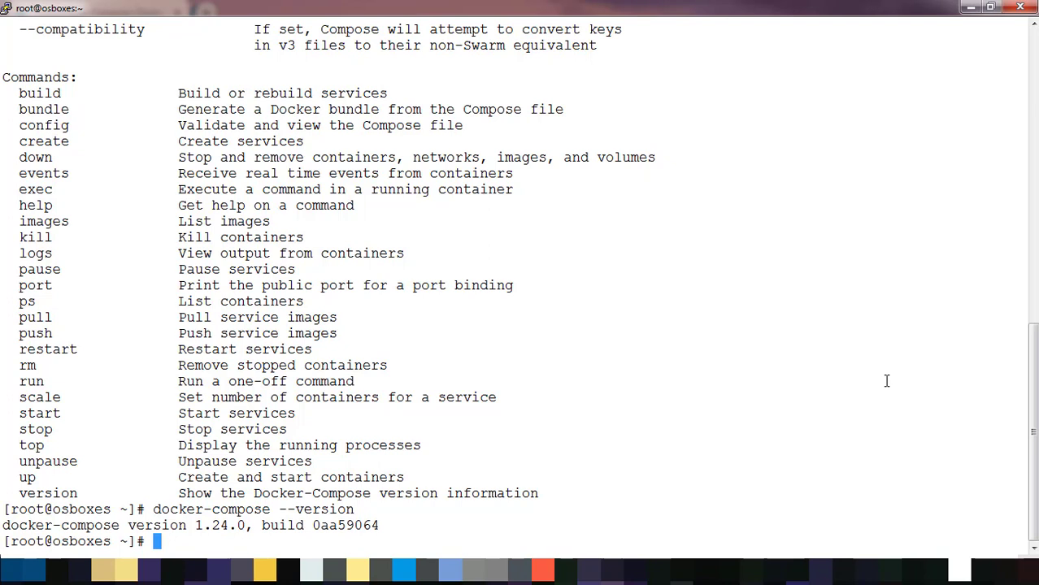